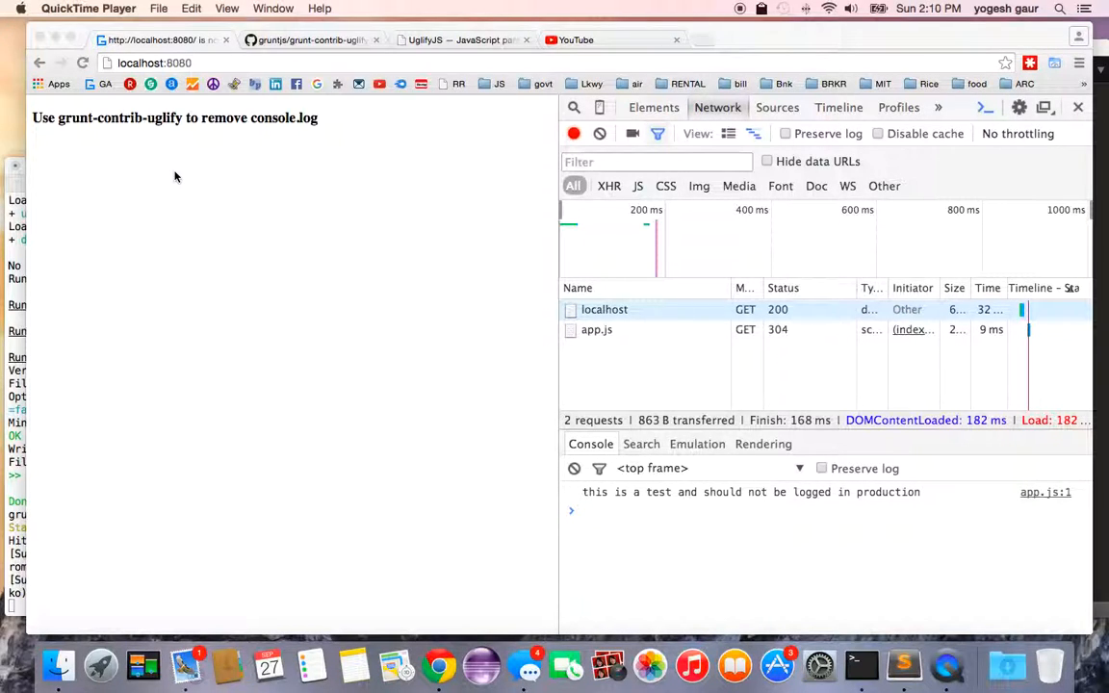
{"action": "mouse_move", "coordinate": [177, 184]}
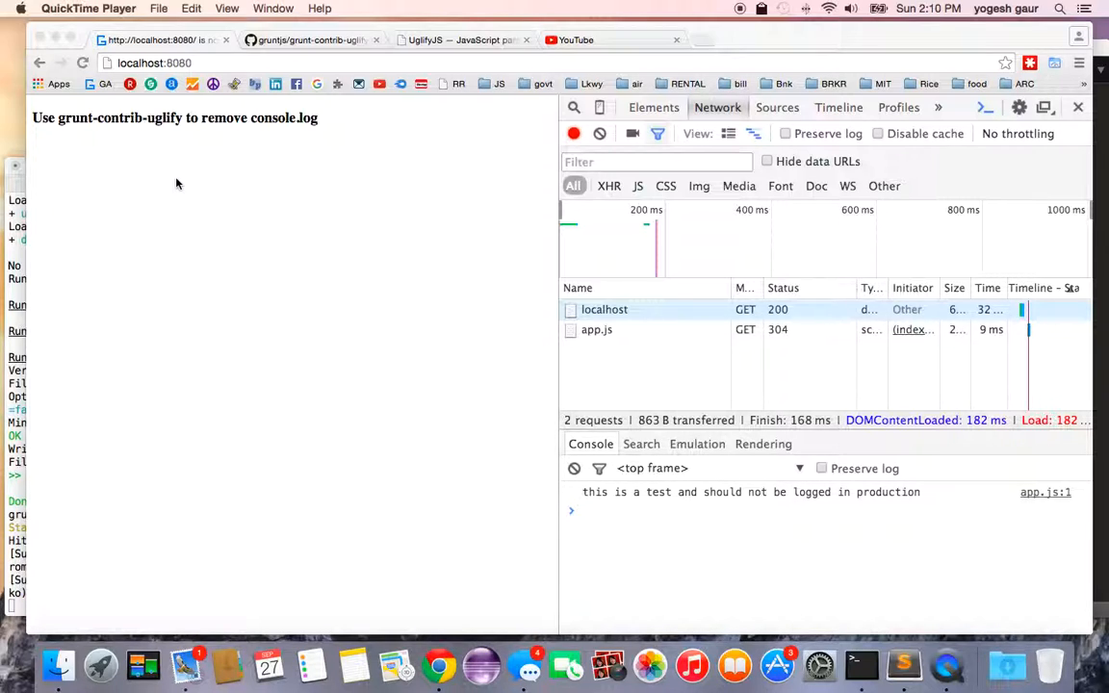
{"action": "mouse_move", "coordinate": [283, 139]}
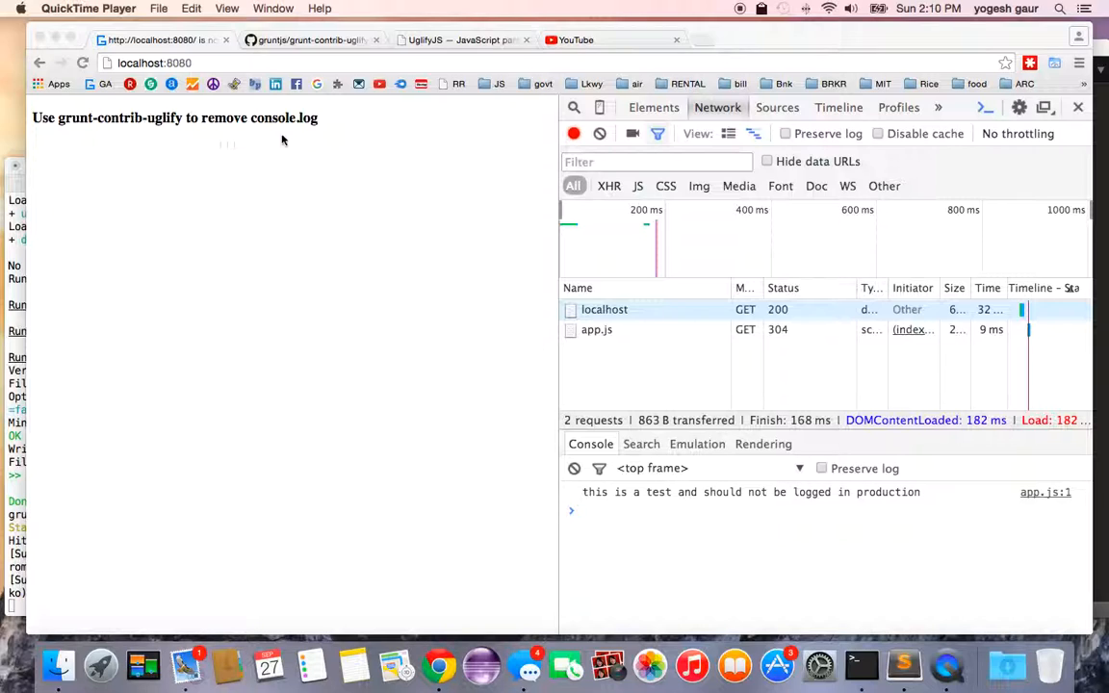
{"action": "mouse_move", "coordinate": [367, 152]}
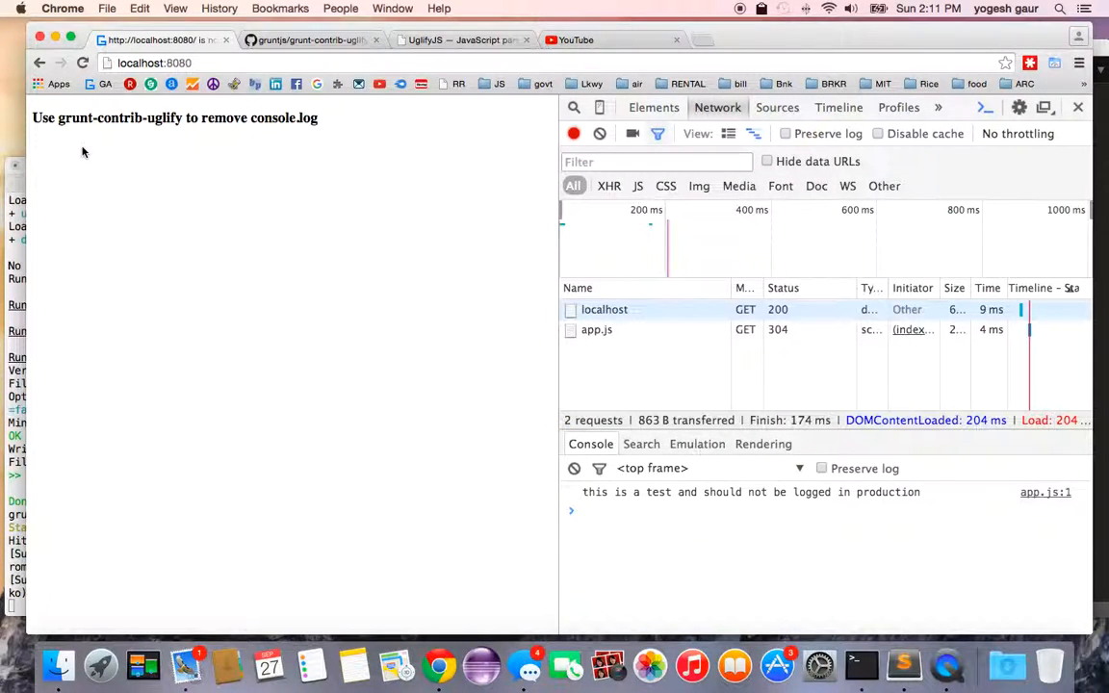
{"action": "mouse_move", "coordinate": [939, 501]}
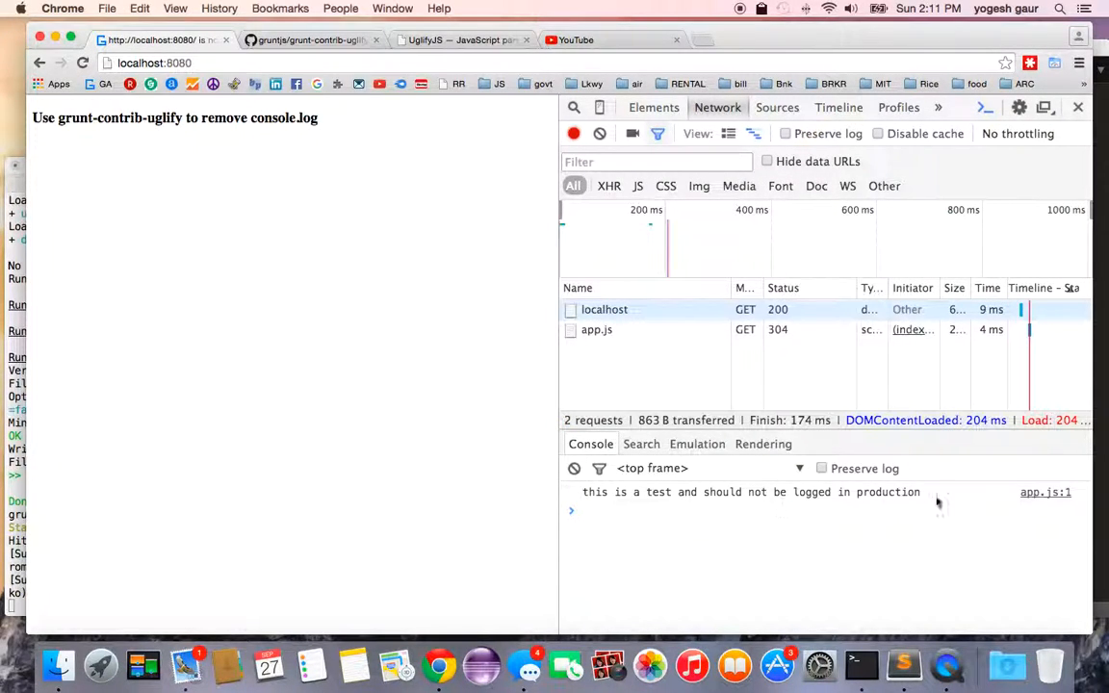
{"action": "mouse_move", "coordinate": [879, 583]}
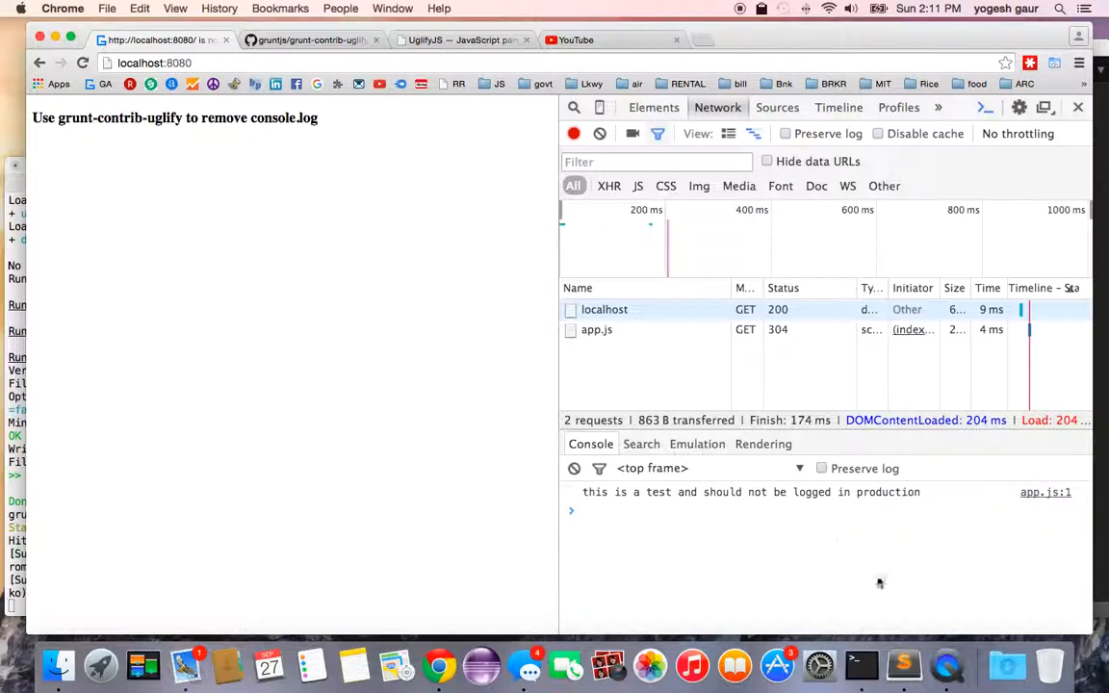
- Switch to the grunt-contrib-uglify GitHub repository tab and scroll through its README
{"action": "left_click", "coordinate": [308, 40]}
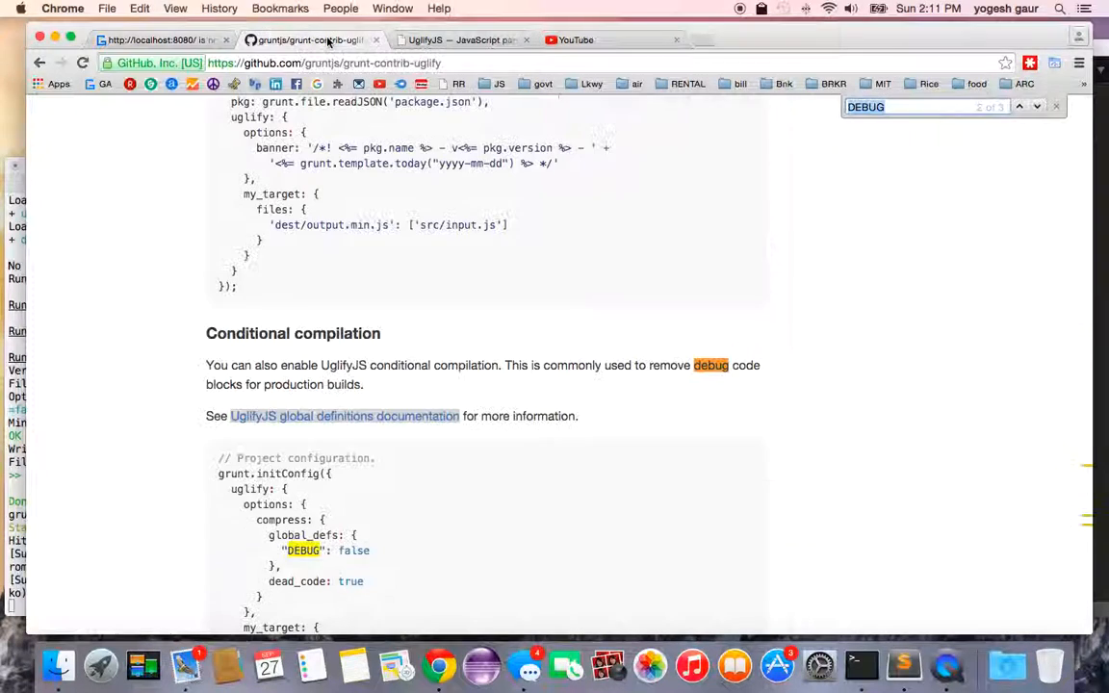
{"action": "scroll", "scroll_direction": "down", "scroll_amount": 3}
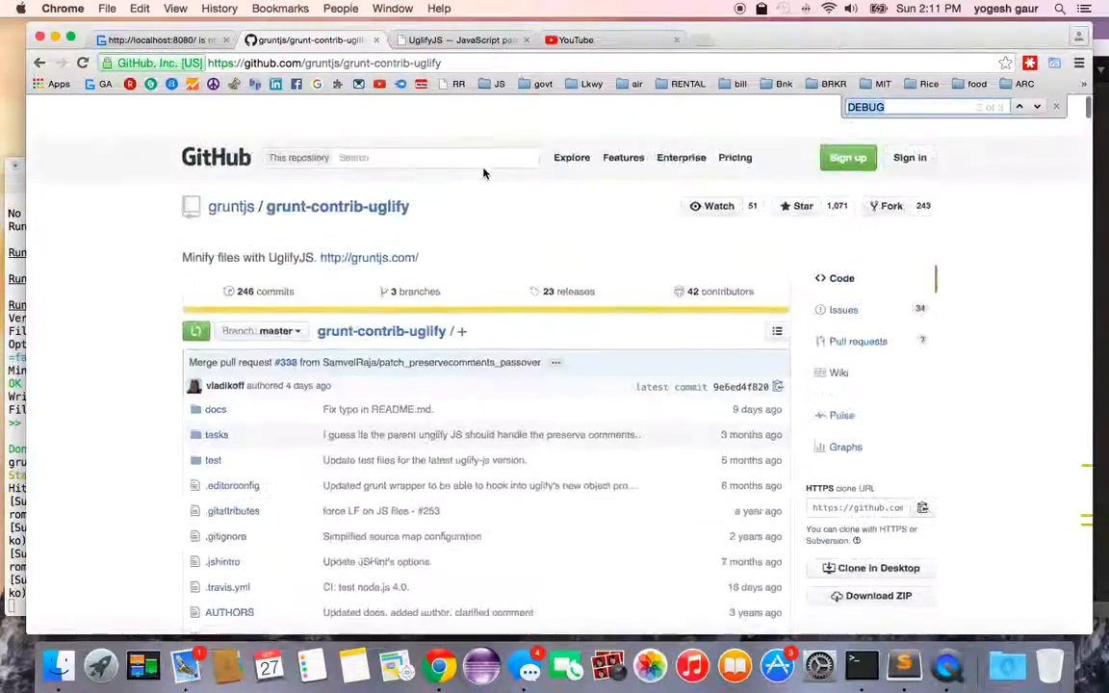
{"action": "scroll", "scroll_direction": "down", "scroll_amount": 3}
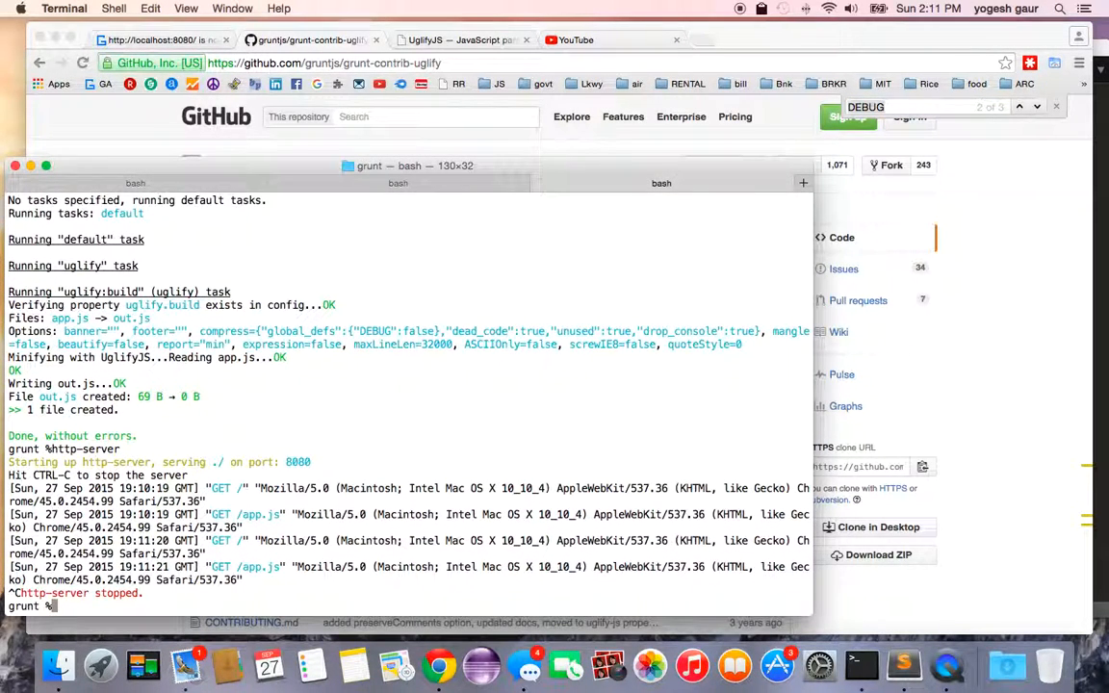
- Run grunt -v, then npm install grunt-contrib-uglify --save-dev
{"action": "type", "text": "grunt -v"}
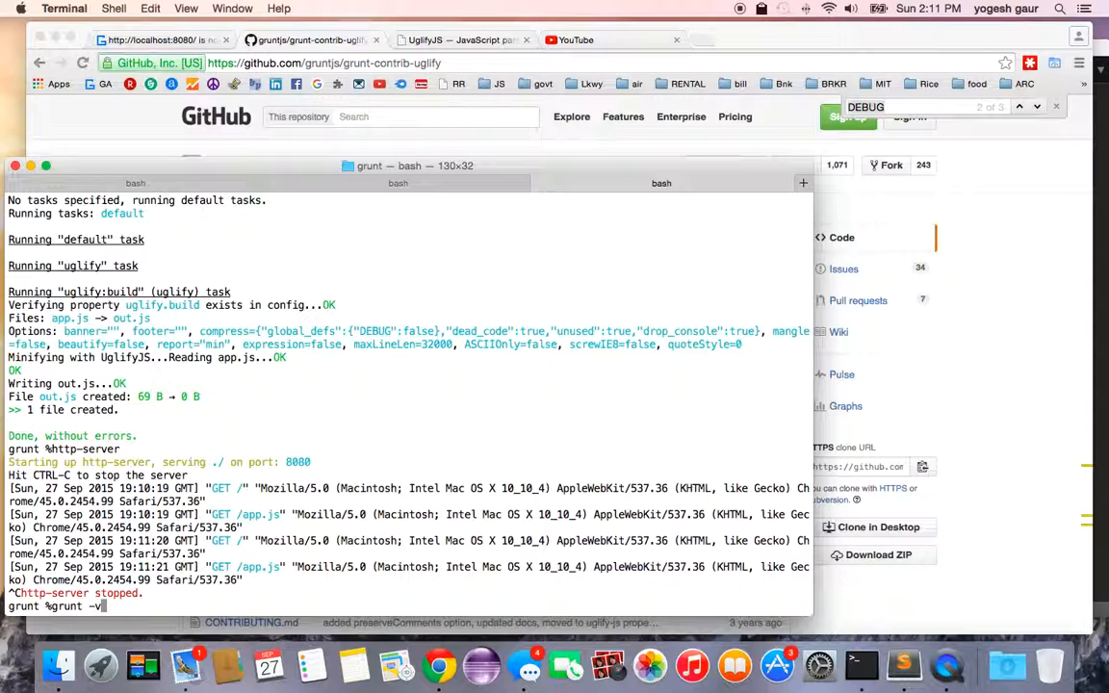
{"action": "type", "text": "npm install grunt-contrib-uglify --save-dev"}
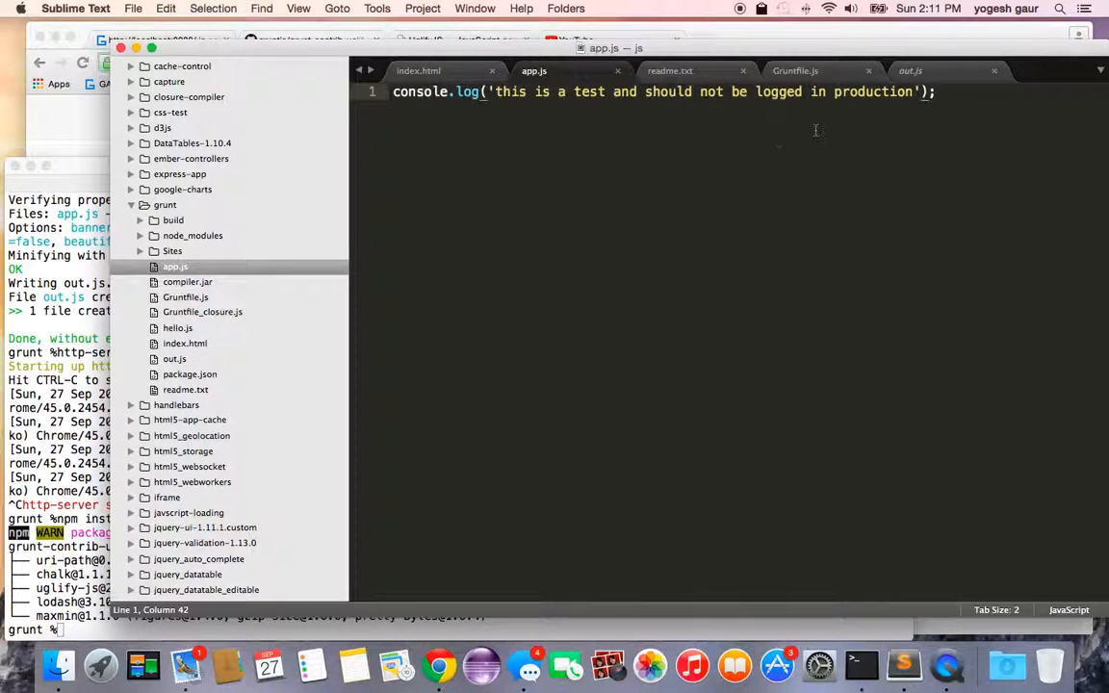
- Compare Gruntfile.js's drop_console setting with the empty out.js and app.js's console.log
{"action": "left_click", "coordinate": [796, 70]}
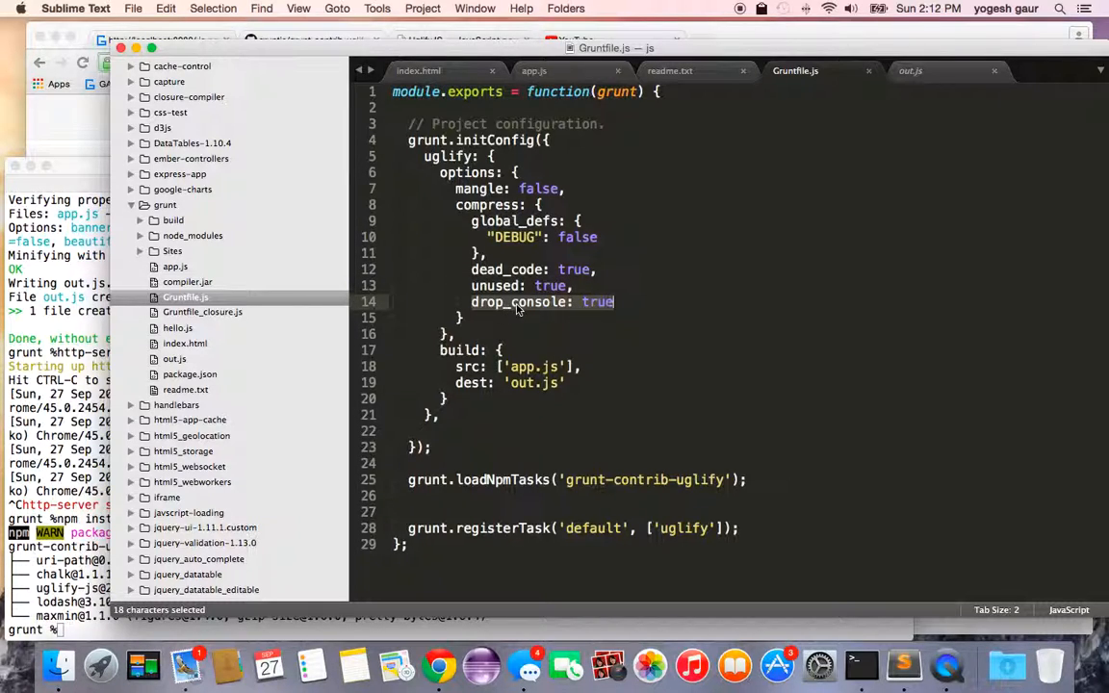
{"action": "mouse_move", "coordinate": [590, 308]}
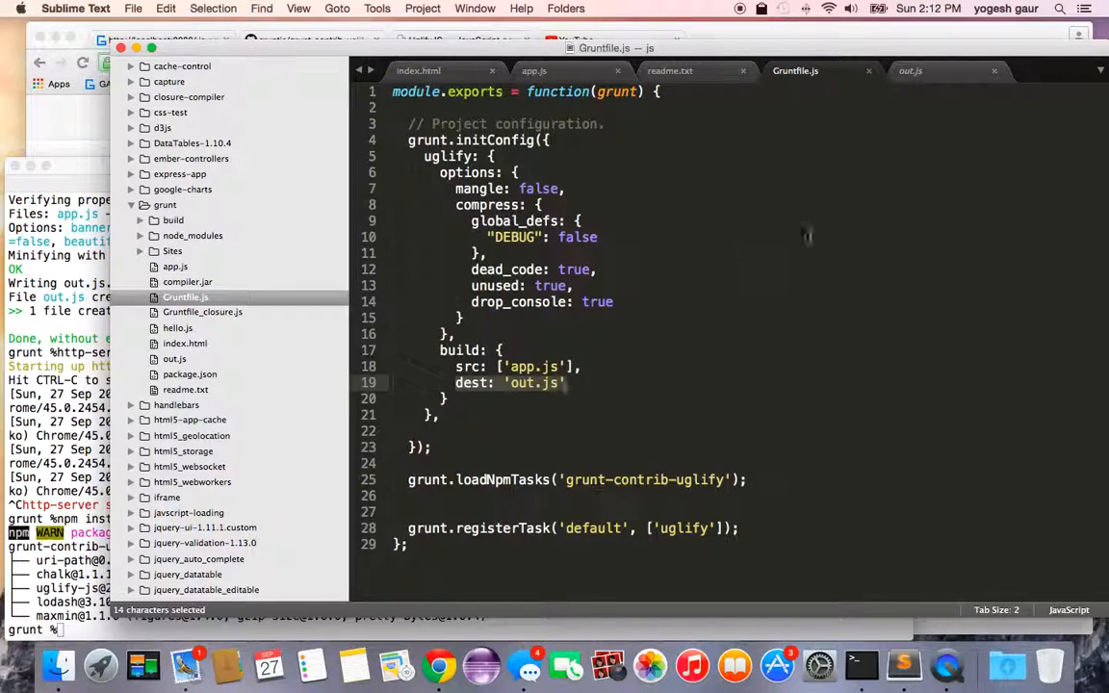
{"action": "left_click", "coordinate": [910, 71]}
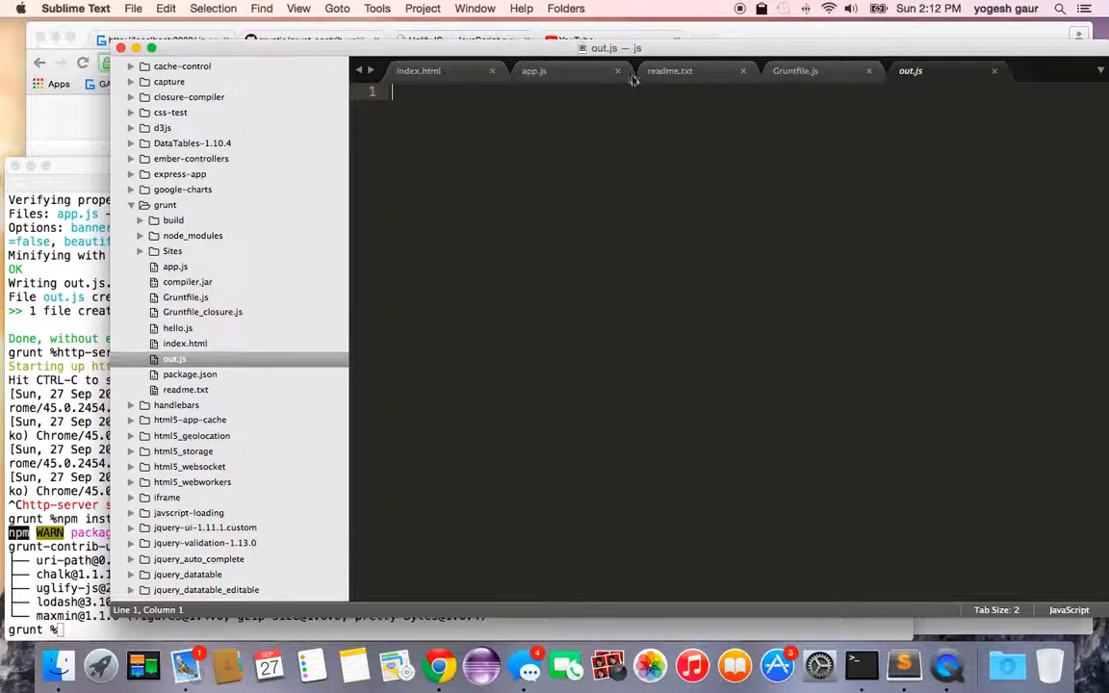
{"action": "left_click", "coordinate": [533, 71]}
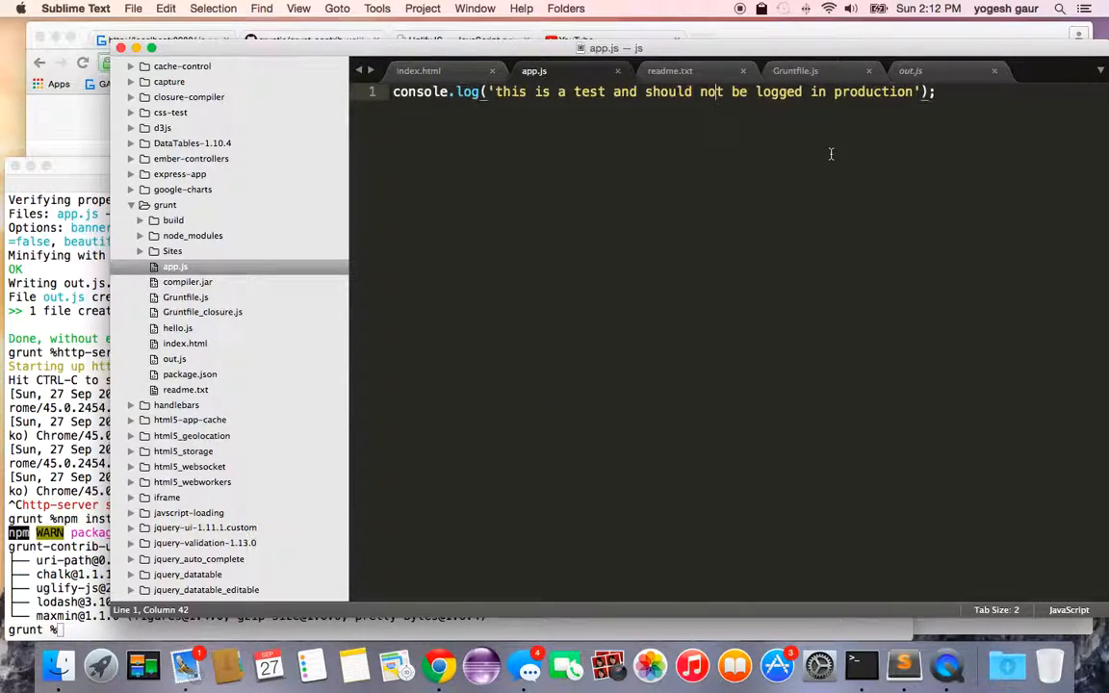
{"action": "left_click", "coordinate": [795, 70]}
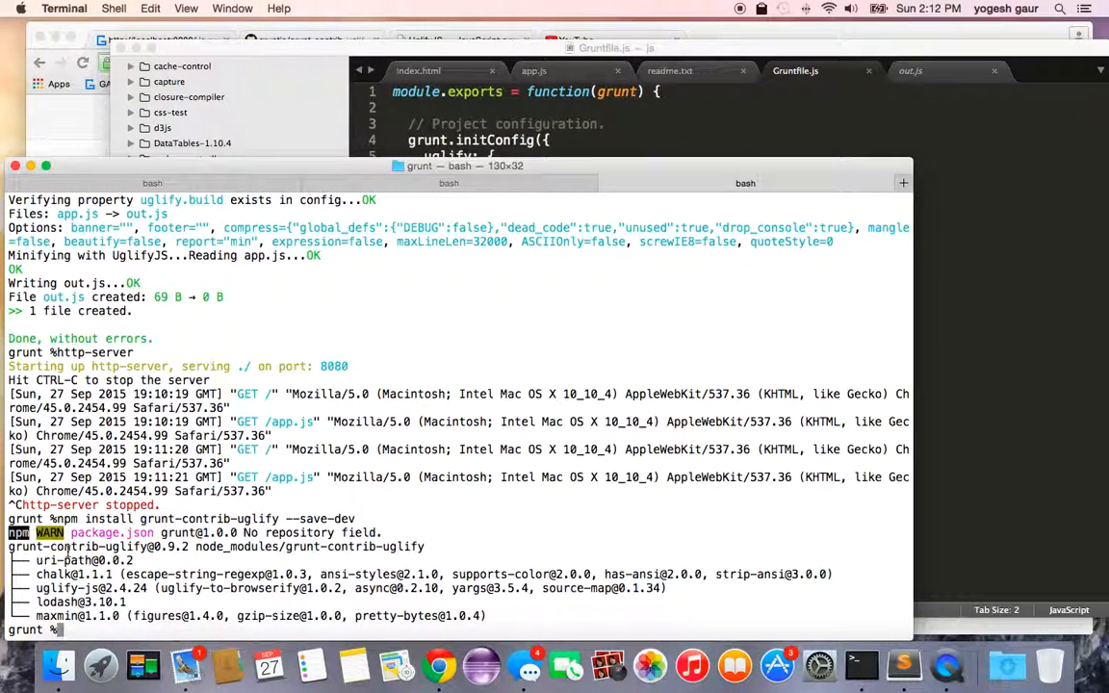
- Run grunt -v to regenerate out.js
{"action": "type", "text": "grunt -v"}
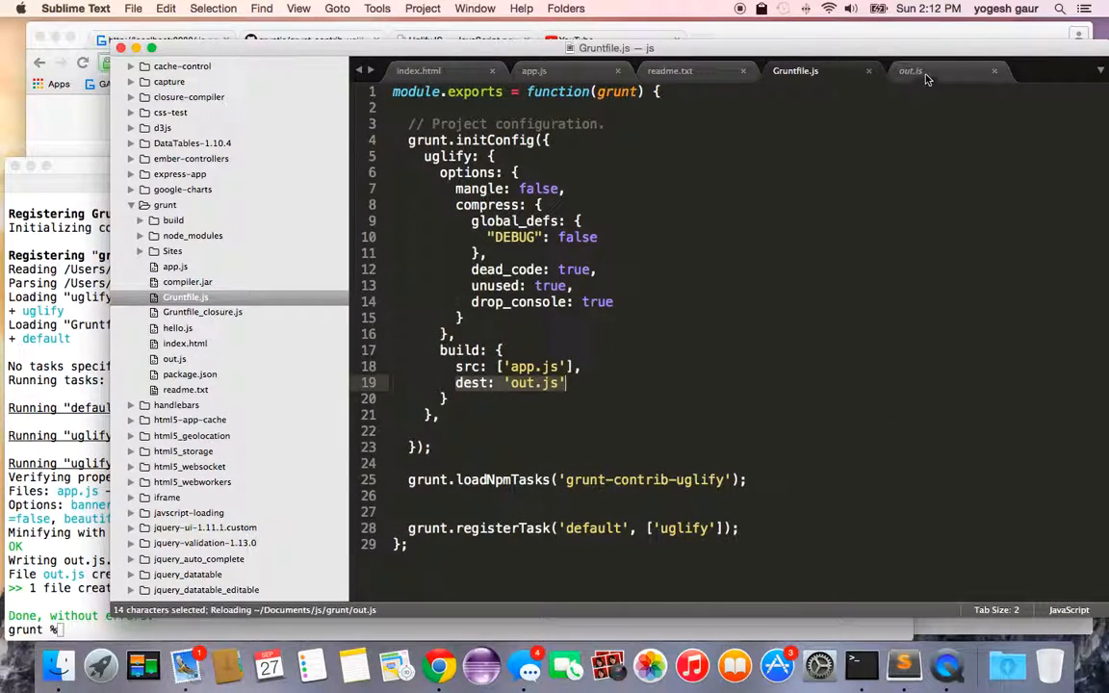
- Change index.html's script src from app.js to out.js and save
{"action": "left_click", "coordinate": [910, 70]}
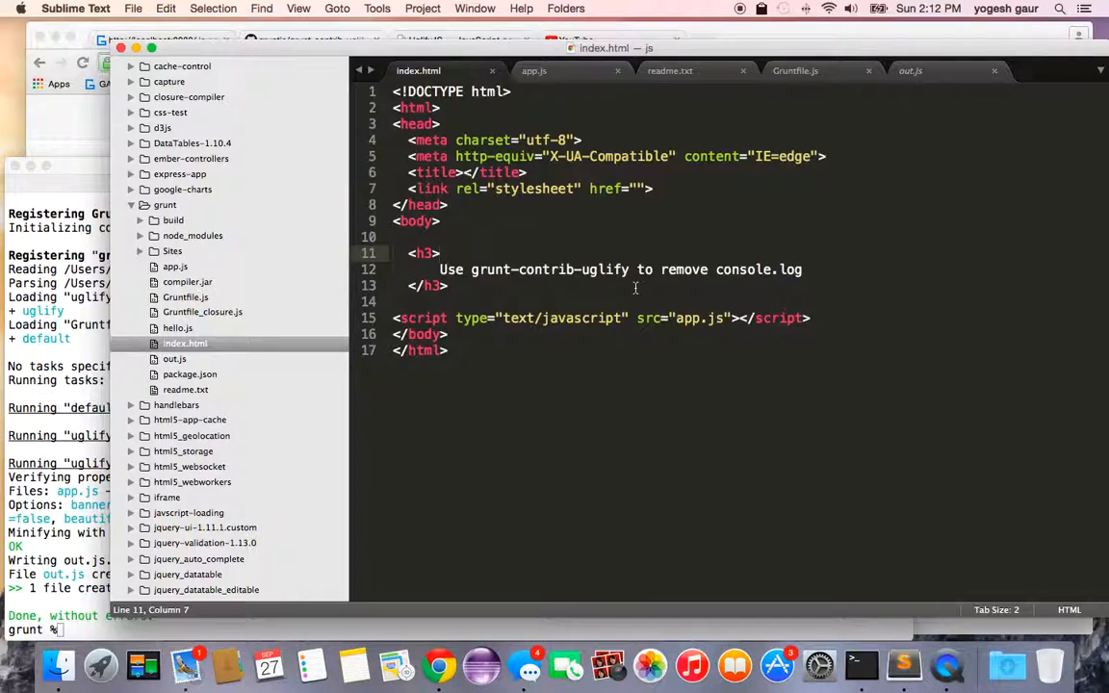
{"action": "double_click", "coordinate": [699, 318]}
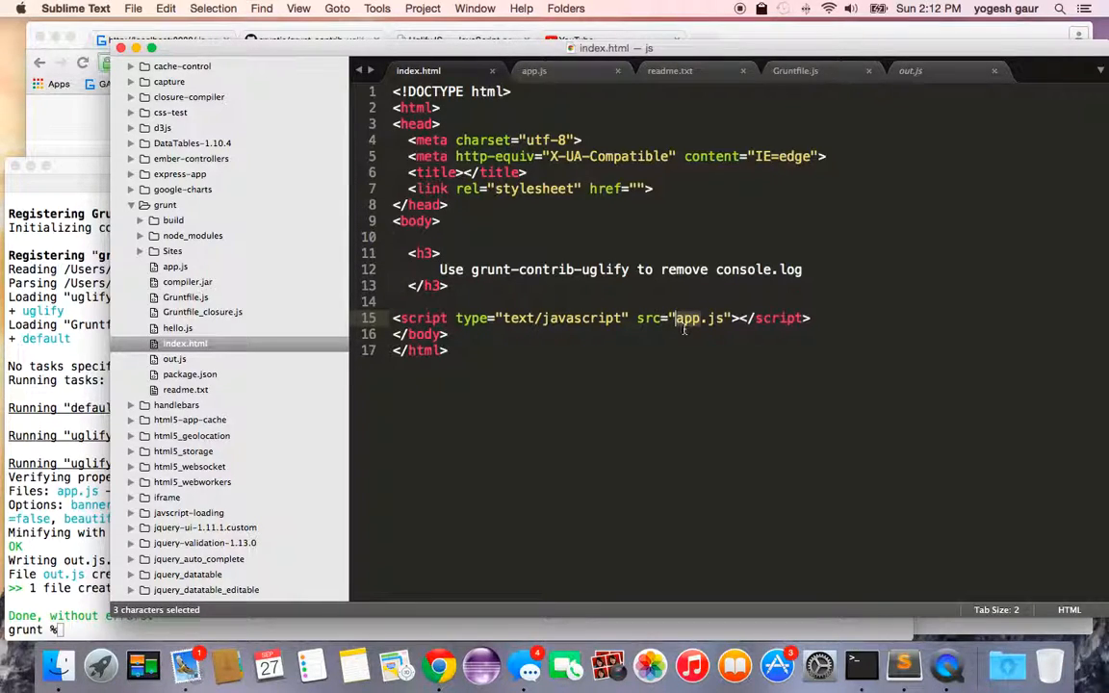
{"action": "type", "text": "out"}
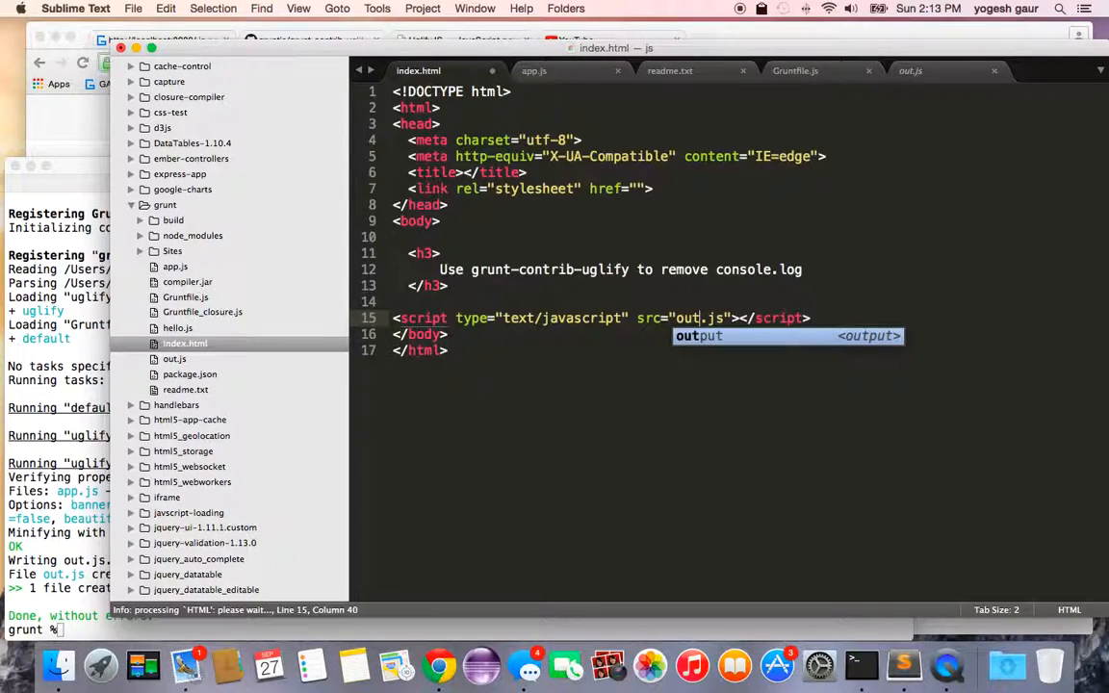
{"action": "key", "text": "cmd+s"}
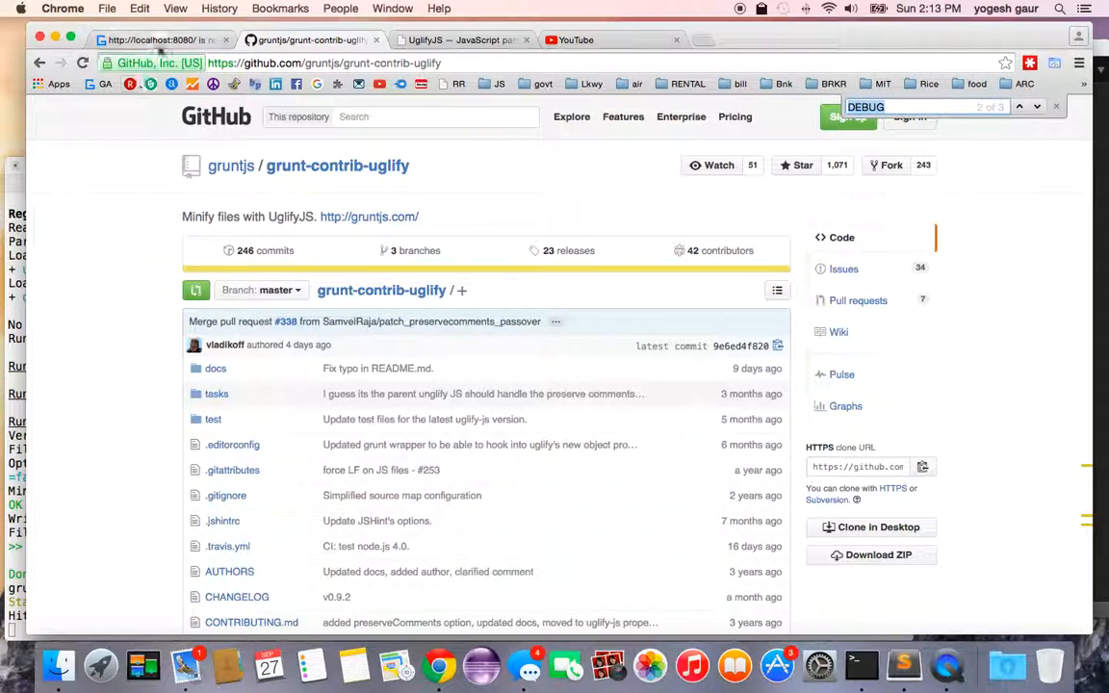
- Switch to the localhost:8080 tab in Chrome to check out.js and the console
{"action": "left_click", "coordinate": [159, 40]}
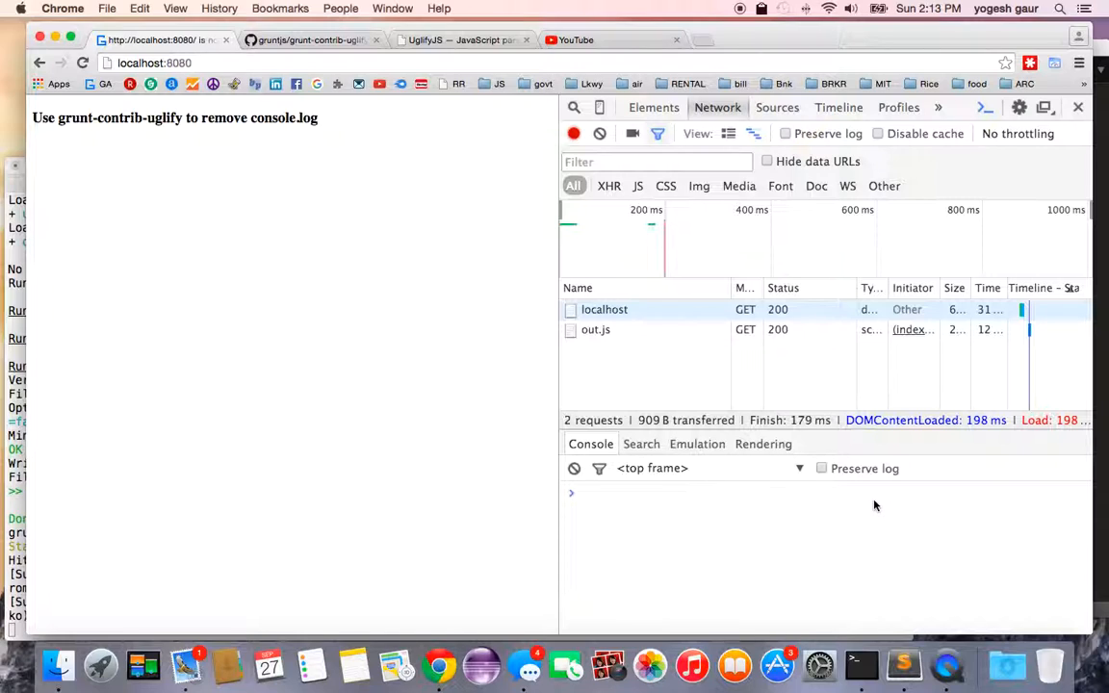
{"action": "mouse_move", "coordinate": [909, 664]}
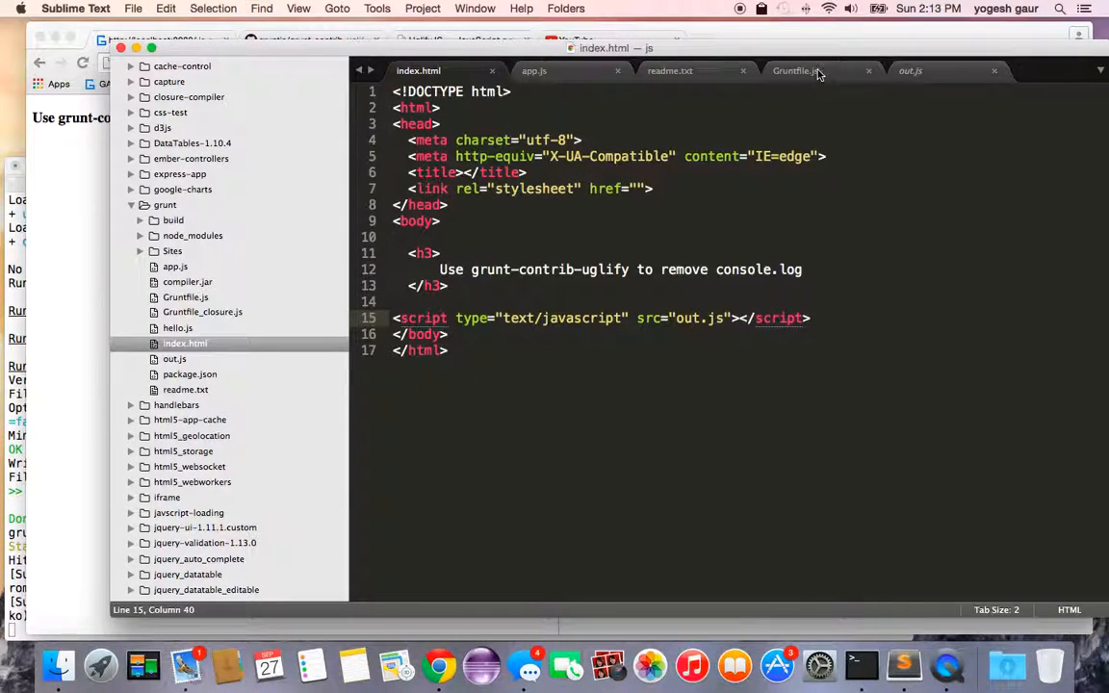
- Prefix drop_console: true in Gruntfile.js with // to comment it out
{"action": "left_click", "coordinate": [796, 70]}
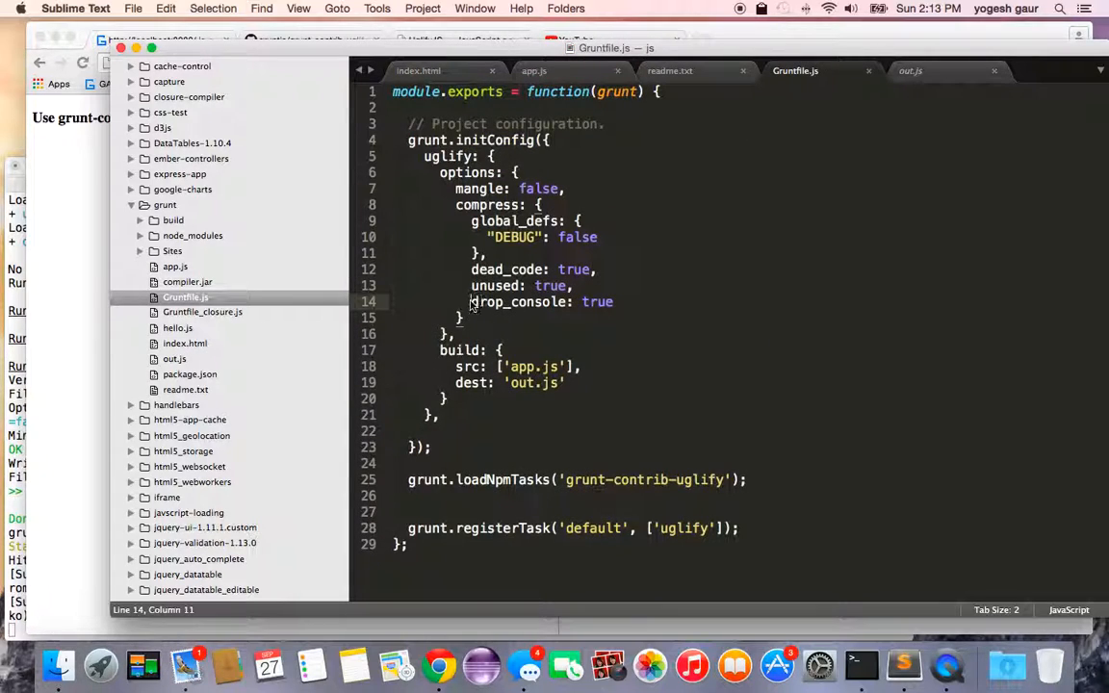
{"action": "type", "text": "//"}
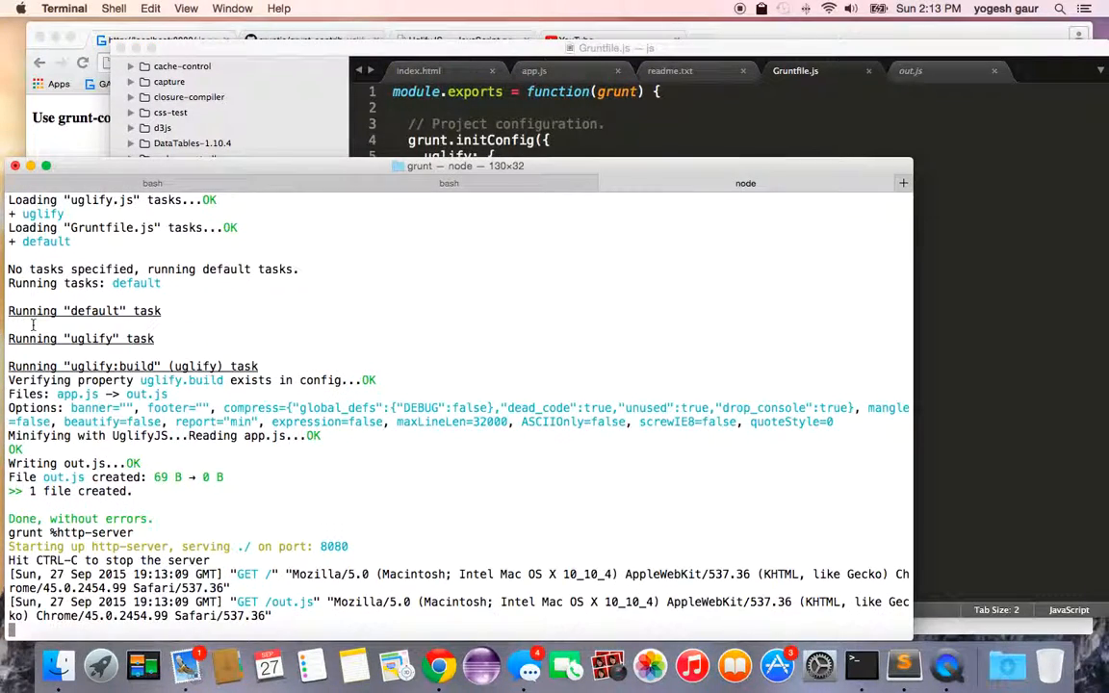
- Stop http-server with Ctrl+C and run grunt to rebuild out.js
{"action": "key", "text": "ctrl+c"}
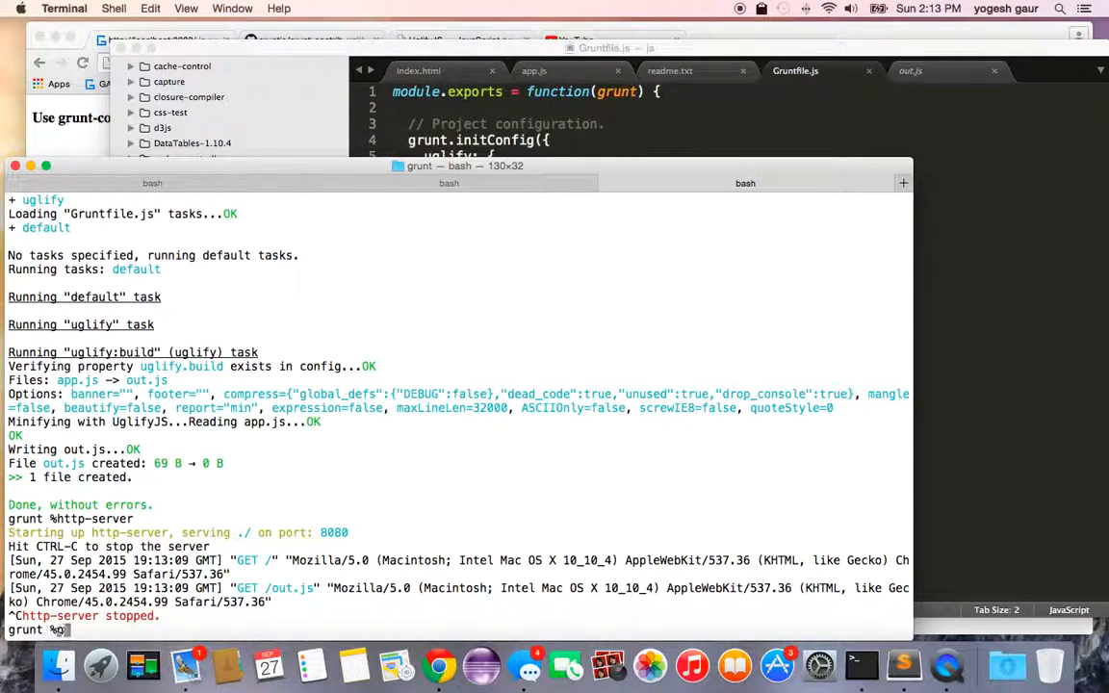
{"action": "type", "text": "runt"}
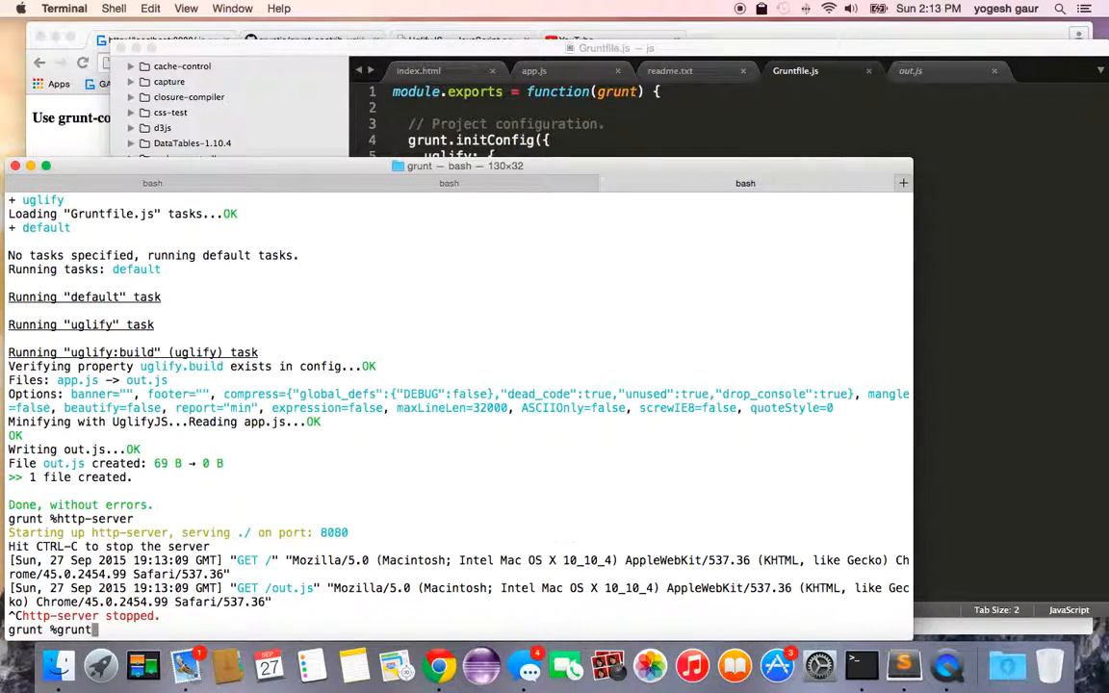
{"action": "key", "text": "Return"}
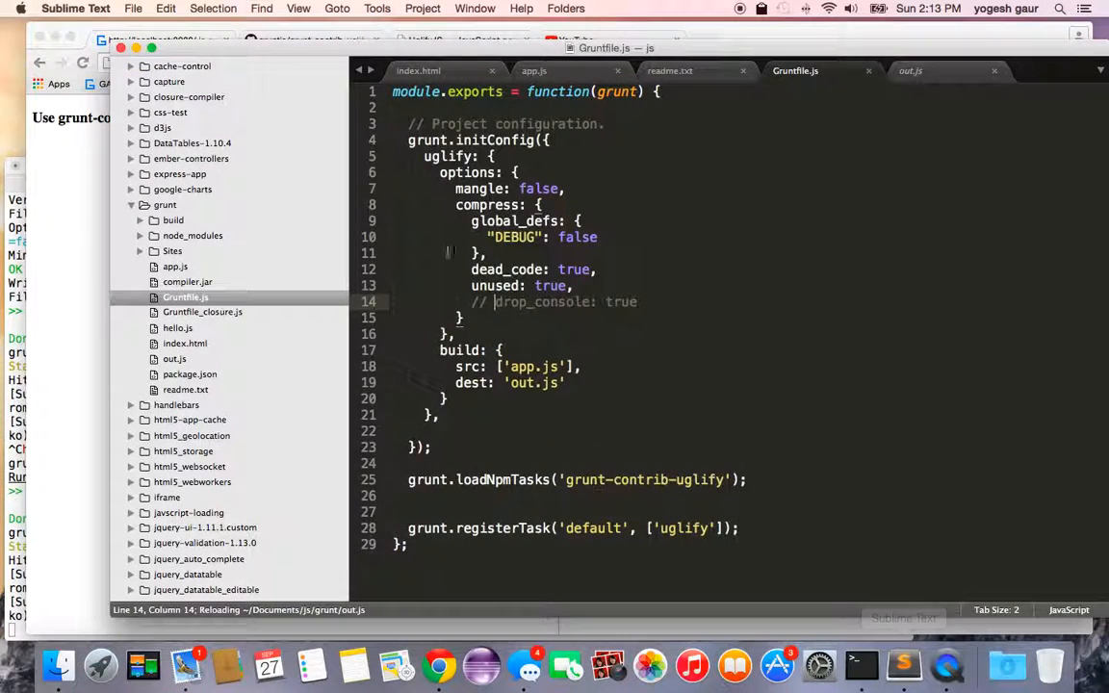
- Check the rebuilt out.js, then return to the Gruntfile
{"action": "left_click", "coordinate": [910, 71]}
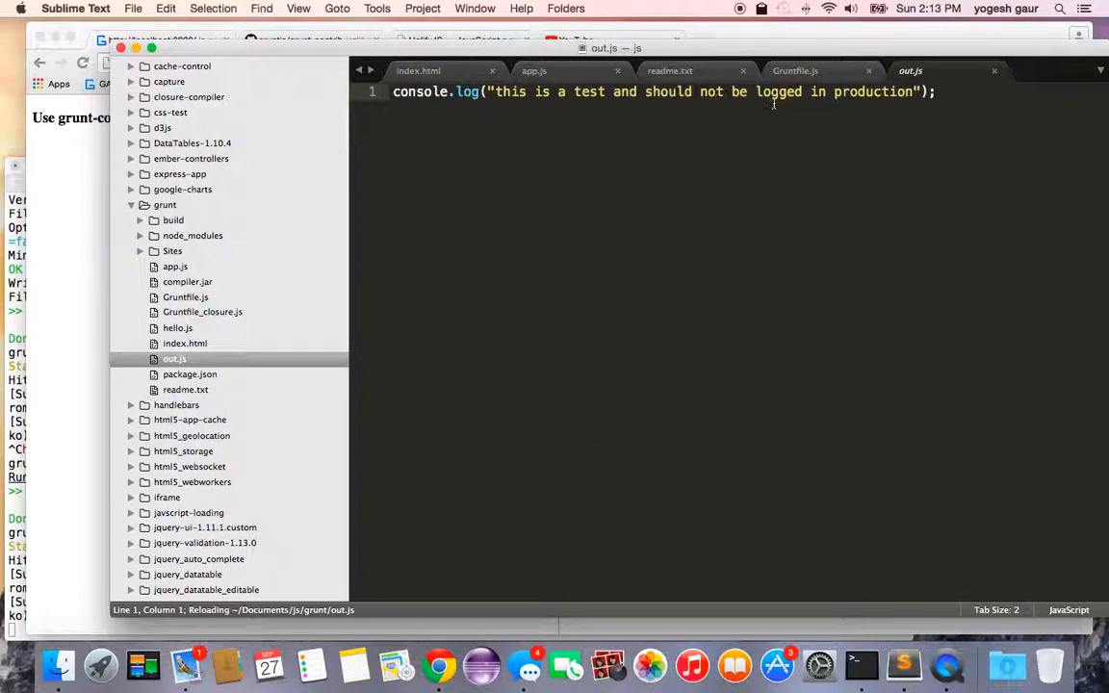
{"action": "left_click", "coordinate": [796, 71]}
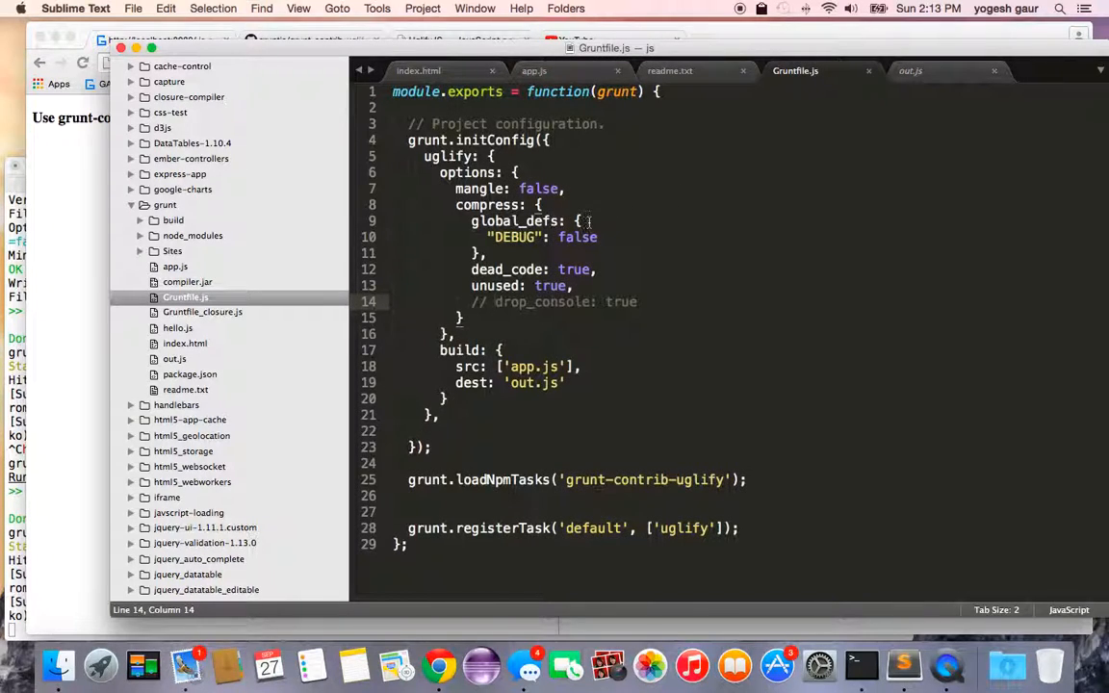
{"action": "double_click", "coordinate": [513, 237]}
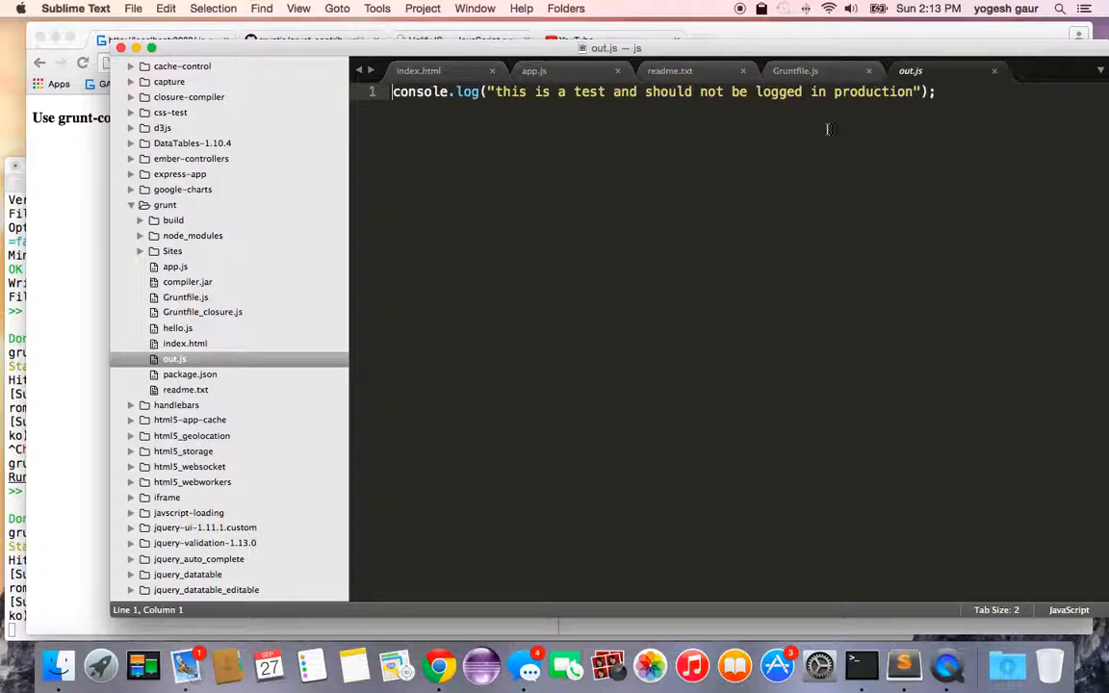
- Type an if (DEBUG) { block below console.log, then switch back to the uglify docs
{"action": "key", "text": "enter"}
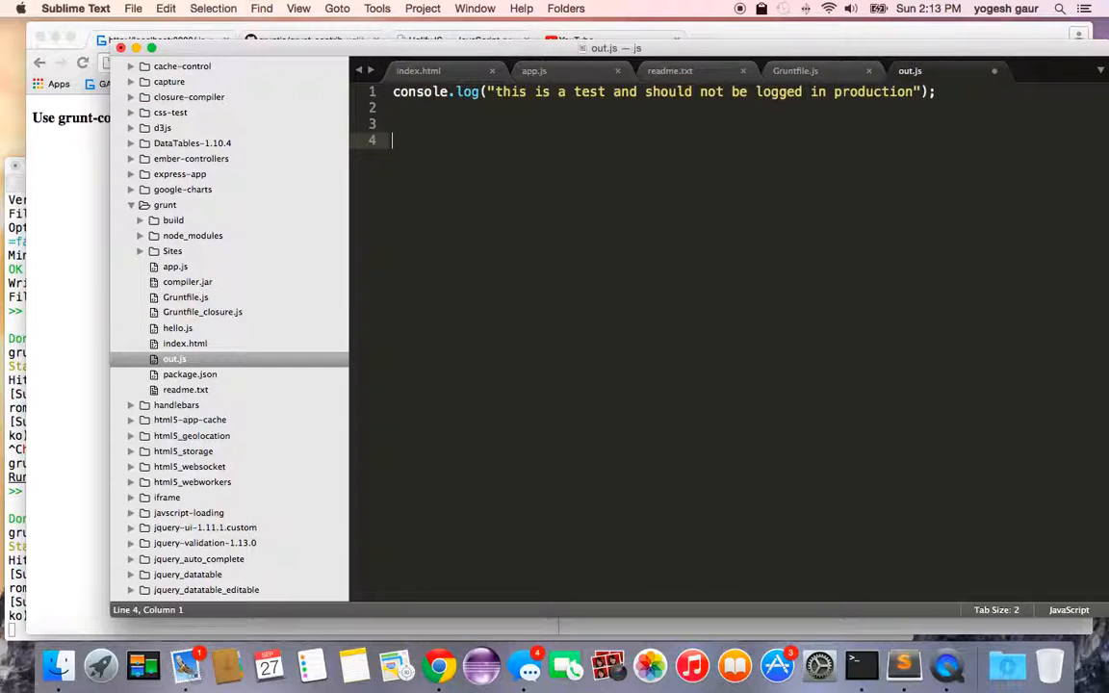
{"action": "type", "text": "if (DEBUG"}
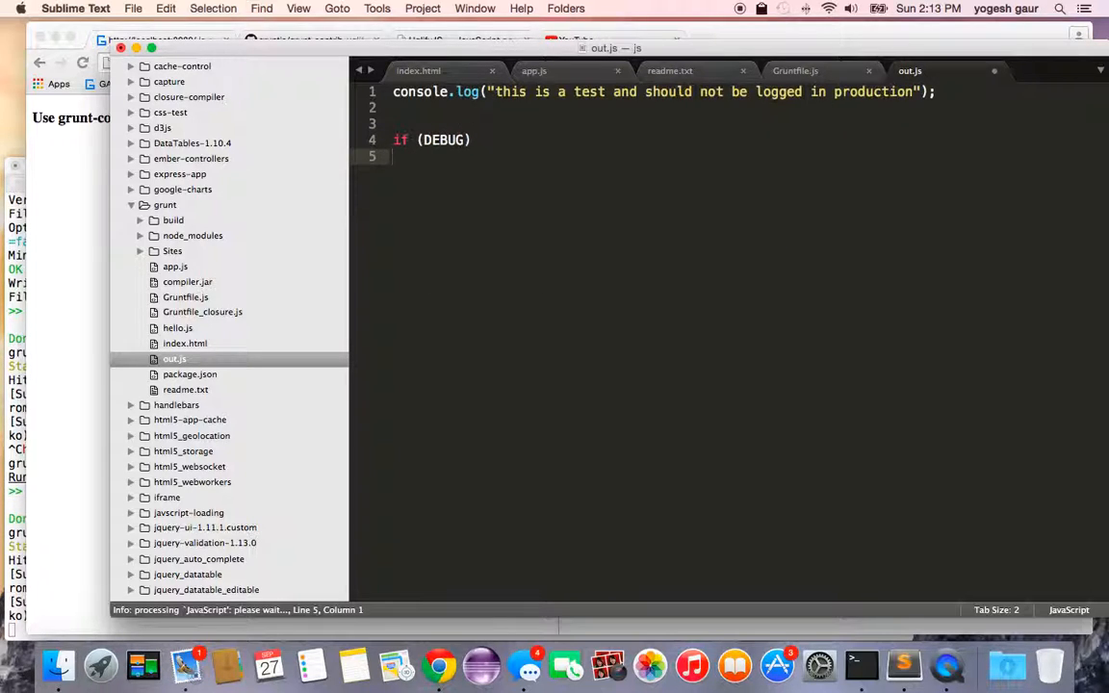
{"action": "type", "text": "{"}
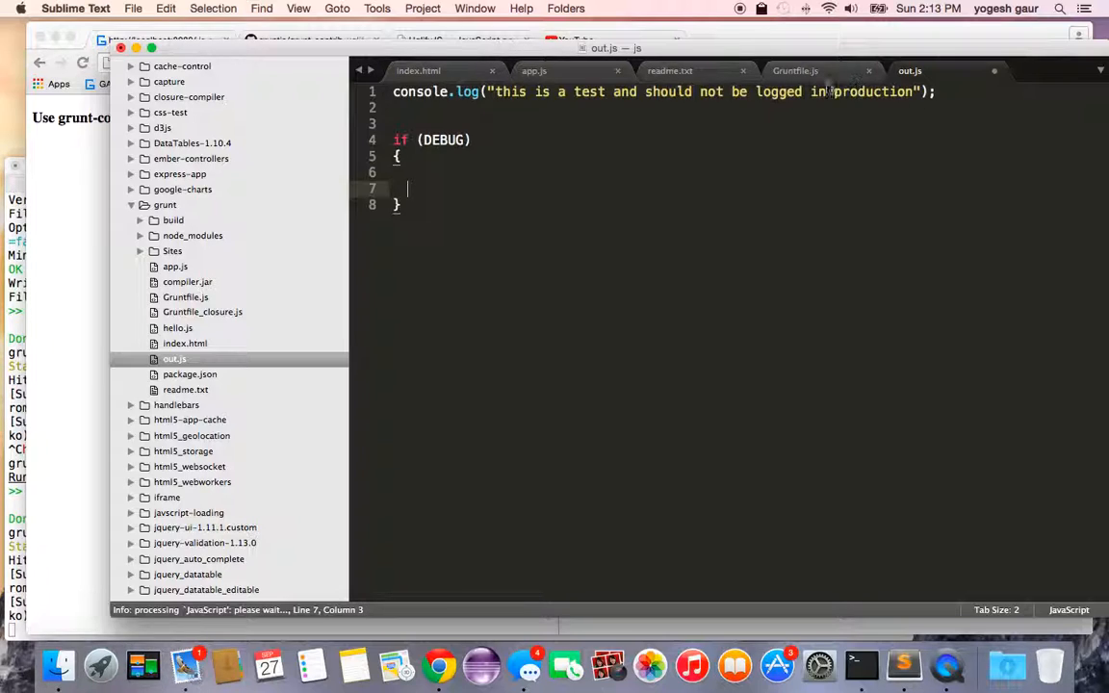
{"action": "left_click_drag", "start_coordinate": [402, 139], "coordinate": [414, 189]}
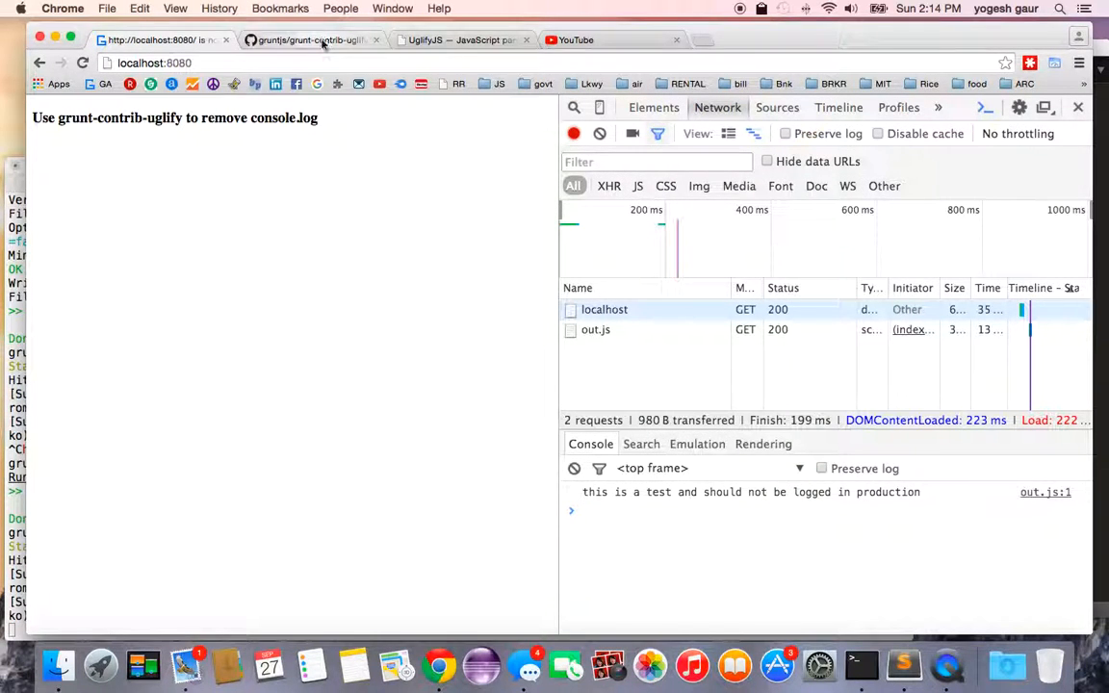
{"action": "left_click", "coordinate": [308, 40]}
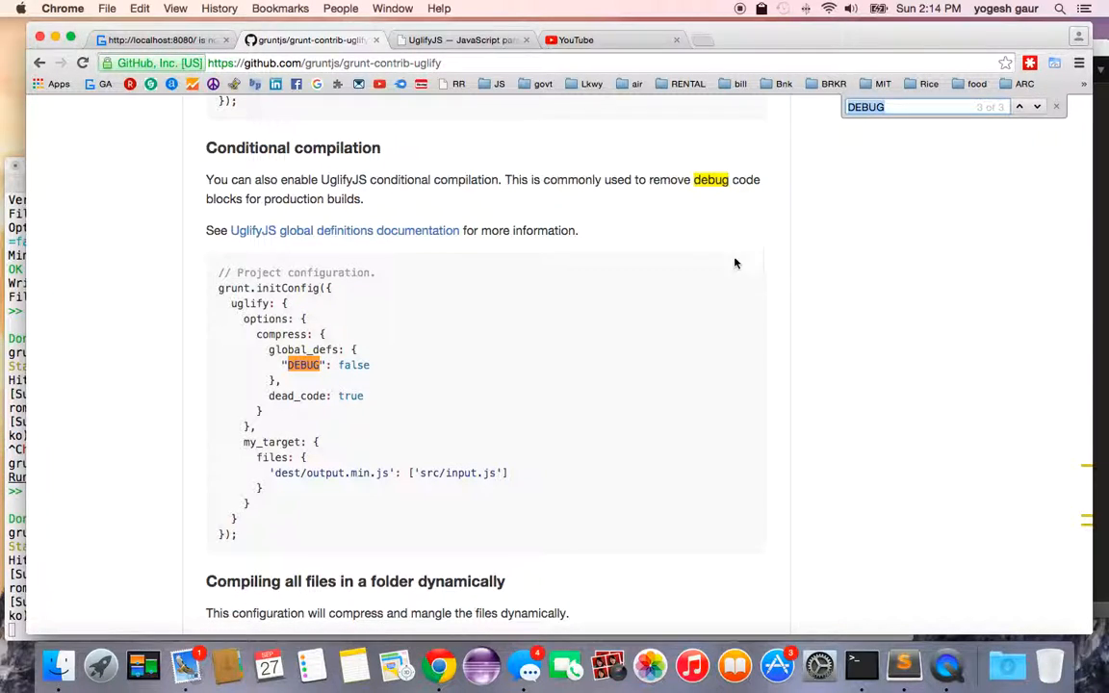
{"action": "mouse_move", "coordinate": [445, 263]}
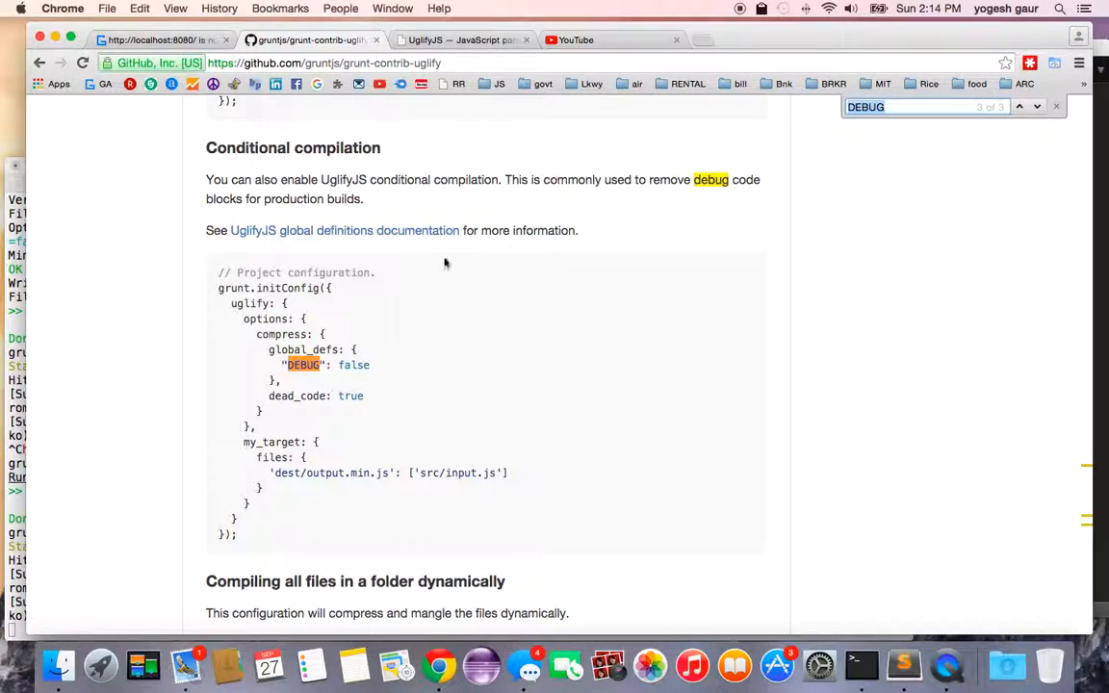
{"action": "mouse_move", "coordinate": [283, 239]}
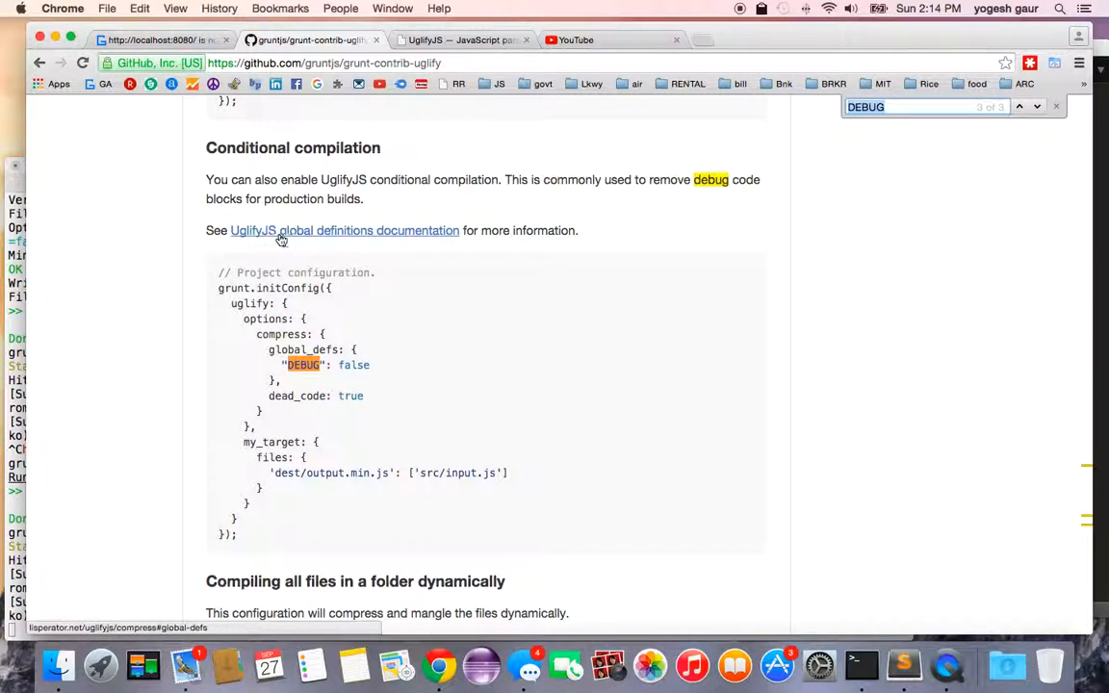
{"action": "mouse_move", "coordinate": [308, 239]}
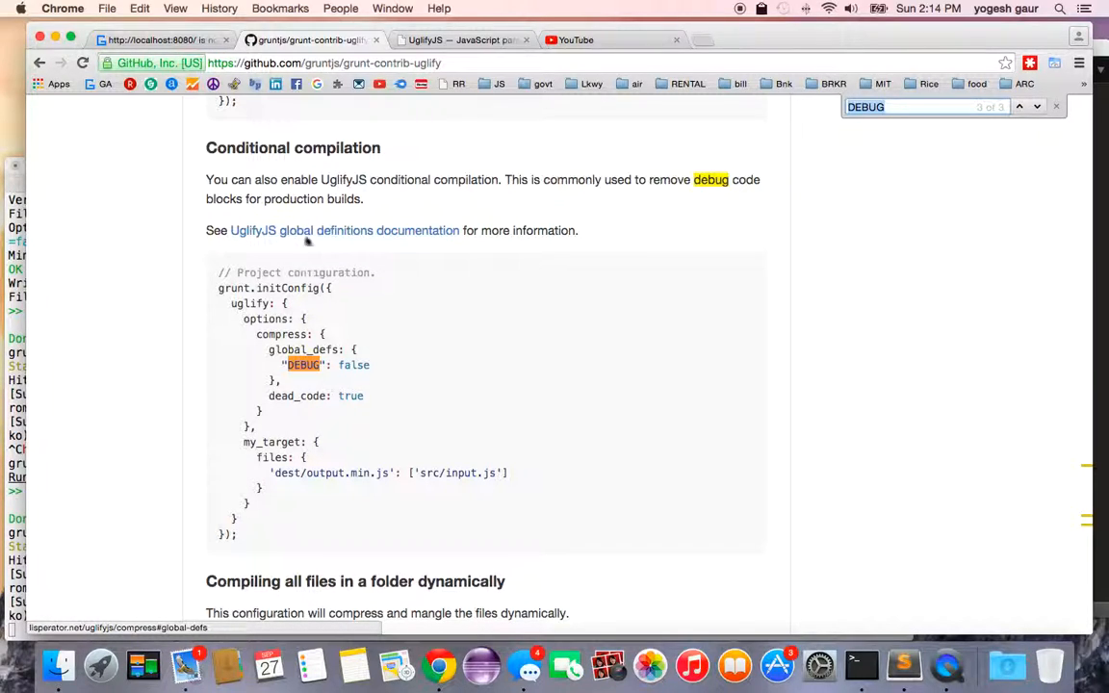
{"action": "mouse_move", "coordinate": [479, 181]}
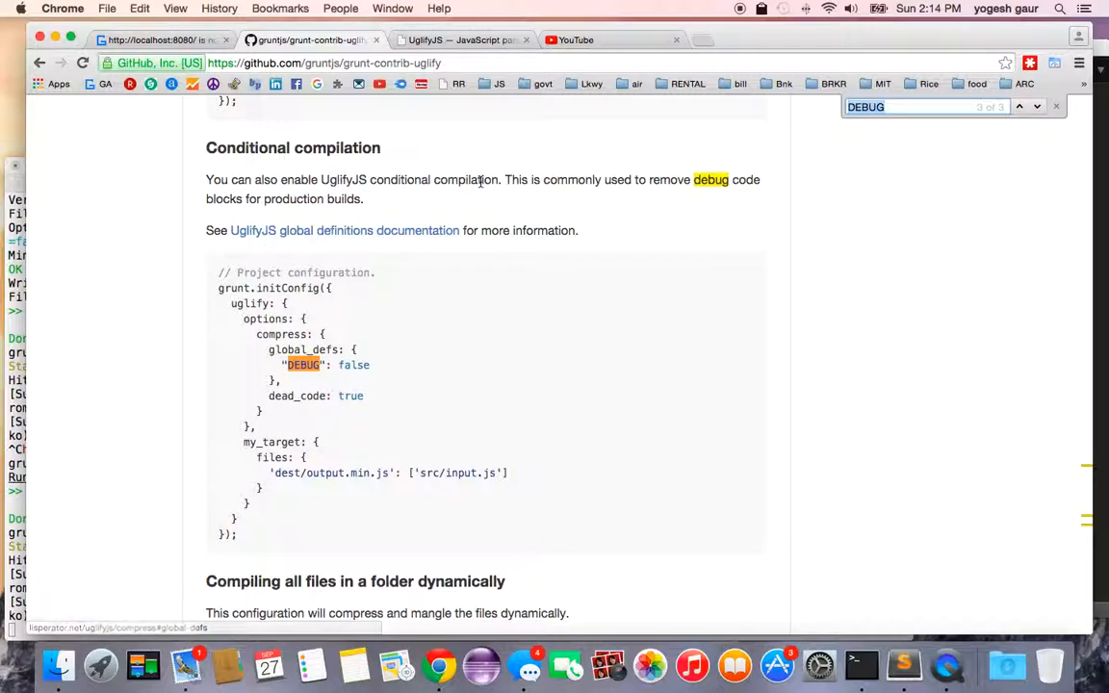